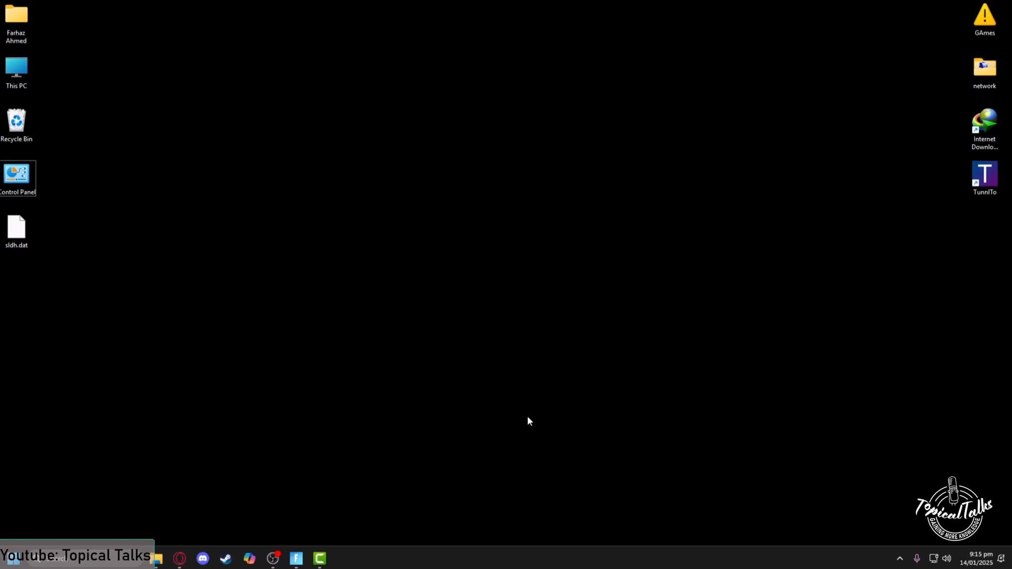
# - Open Windows Search to look up Control Panel
pyautogui.click(156, 557)
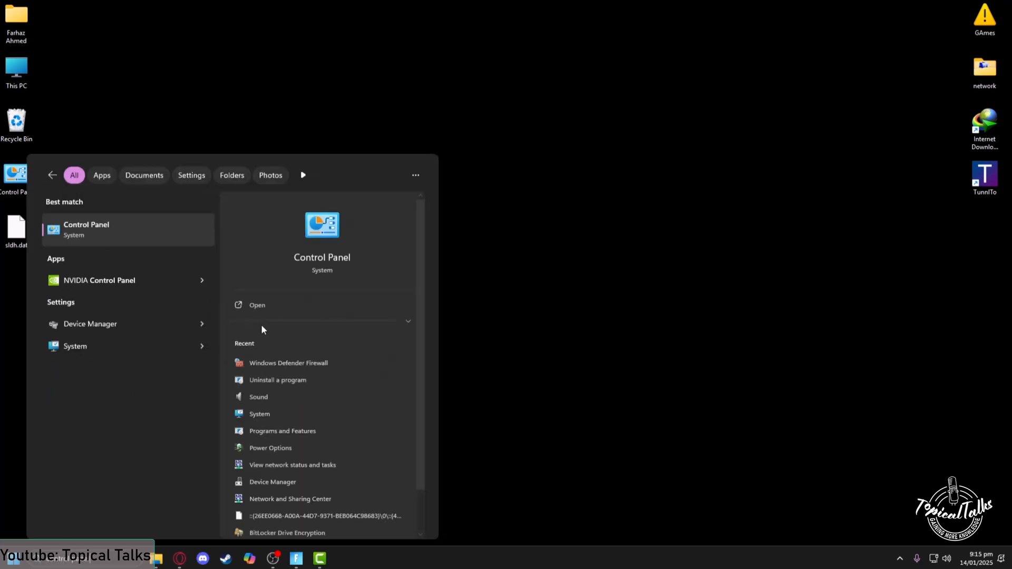
# - Open Control Panel and go to System and Security, then Windows Defender Firewall
pyautogui.click(258, 305)
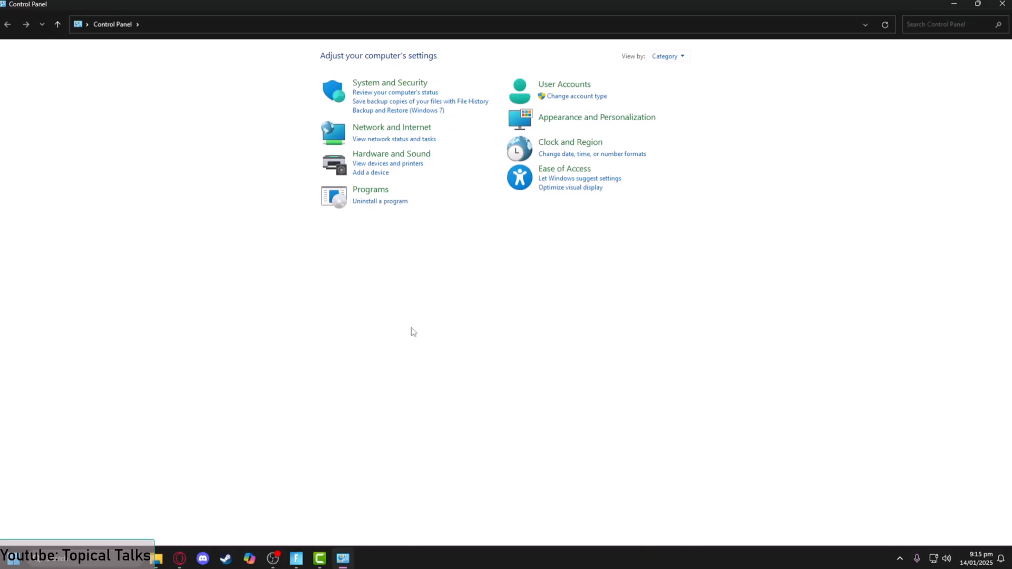
pyautogui.click(390, 82)
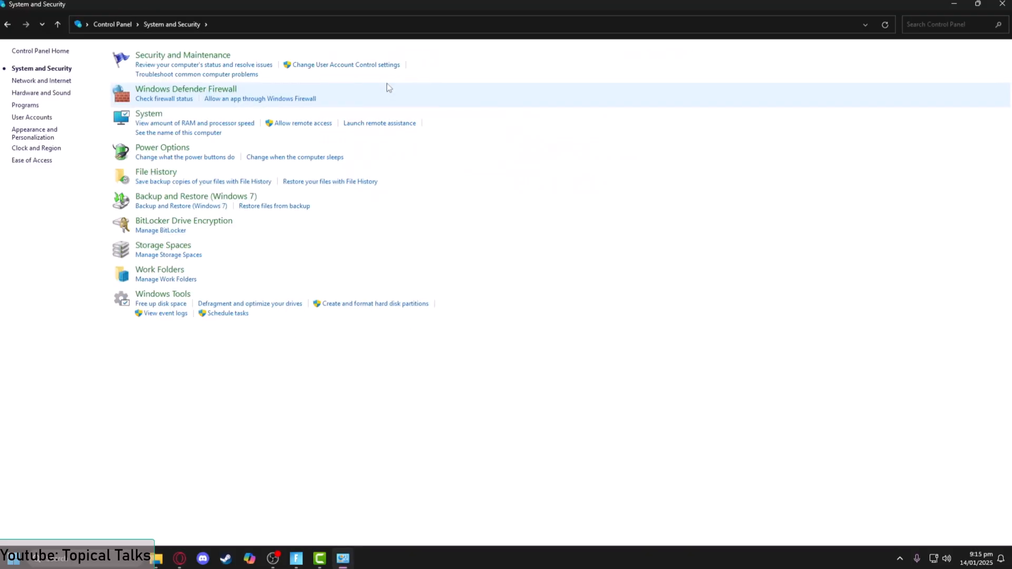
pyautogui.moveTo(182, 93)
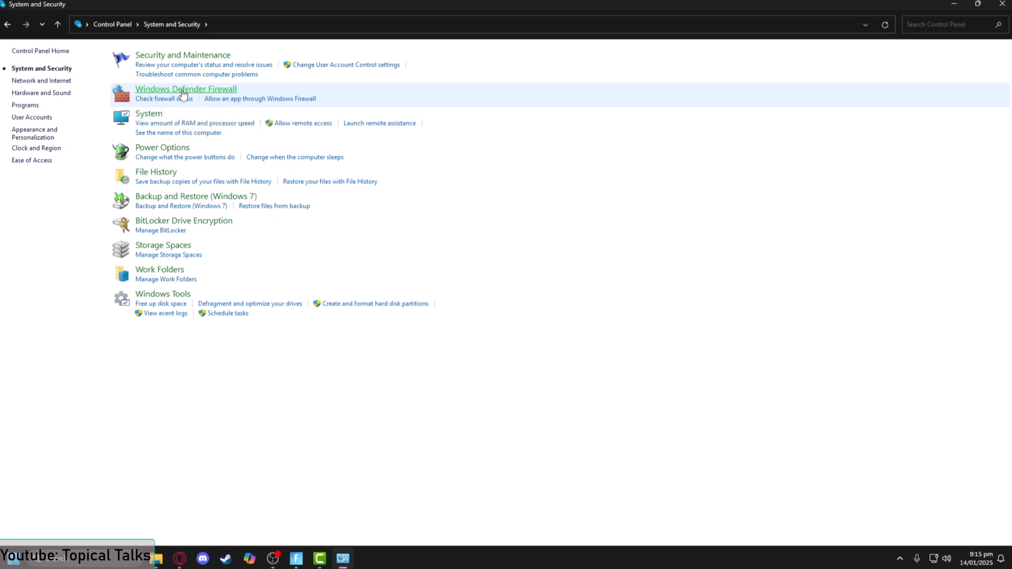
pyautogui.click(186, 88)
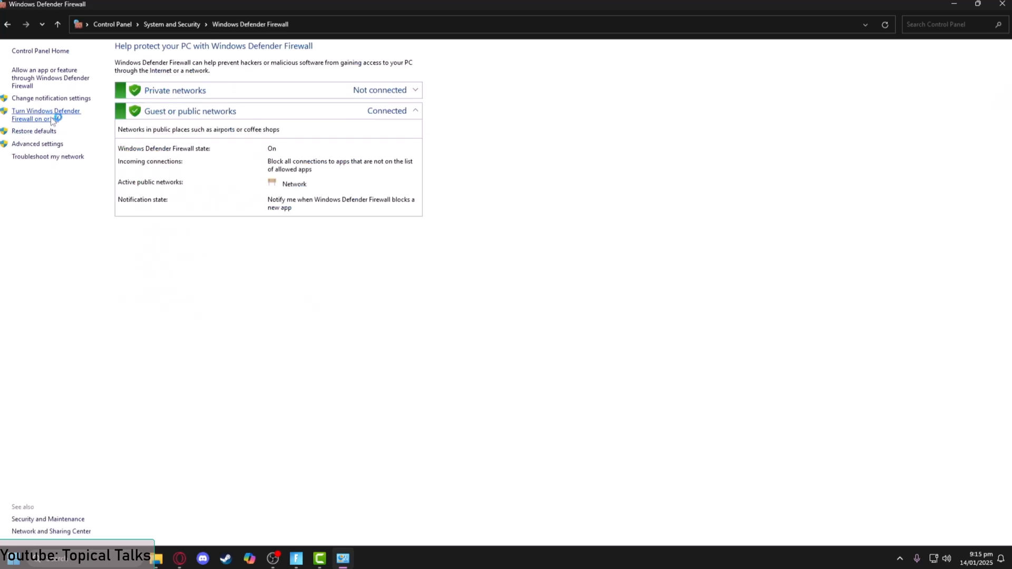
# - Turn off Windows Defender Firewall for private and public networks and confirm with OK
pyautogui.click(43, 115)
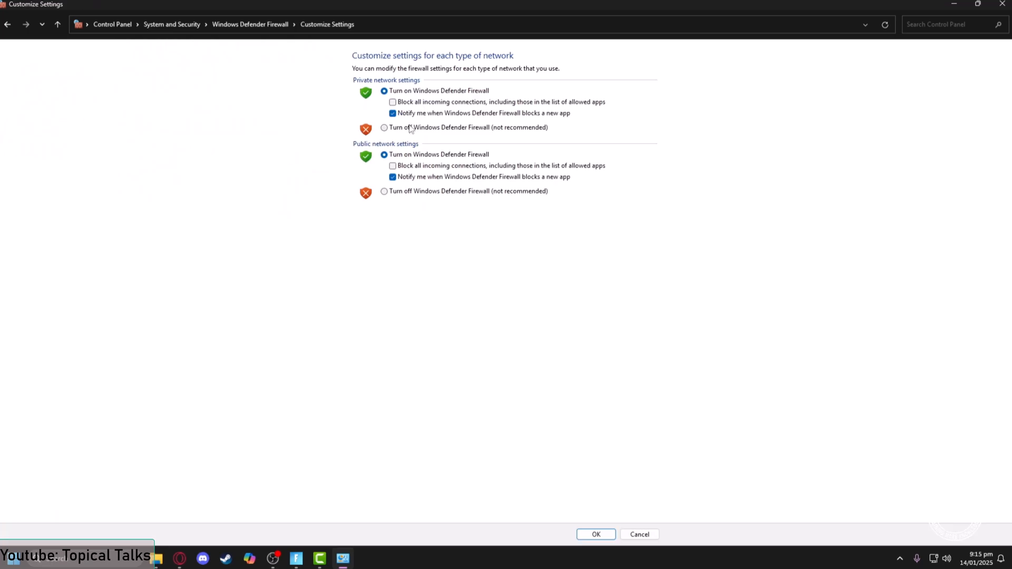
pyautogui.click(383, 128)
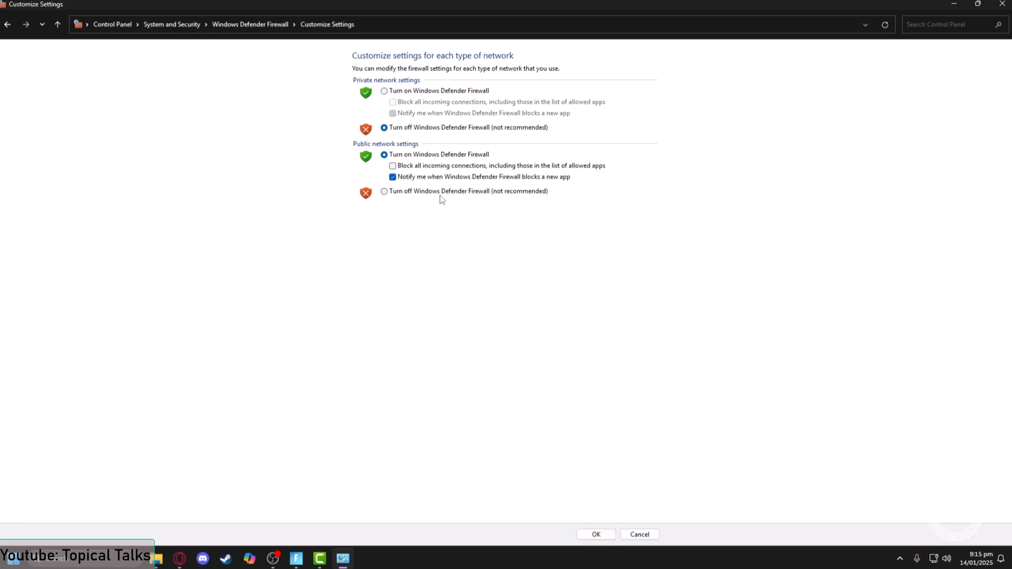
pyautogui.click(384, 192)
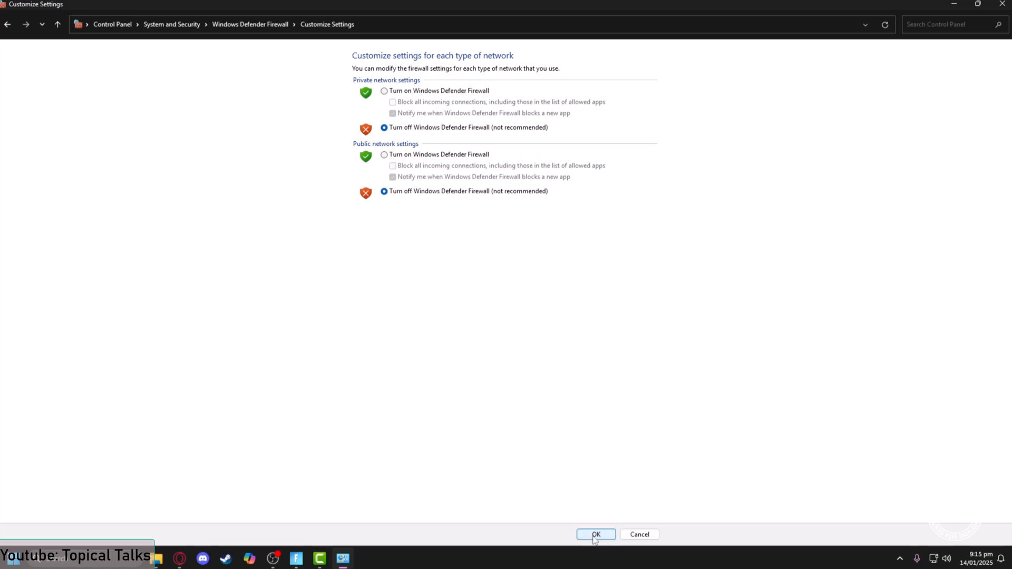
pyautogui.click(596, 534)
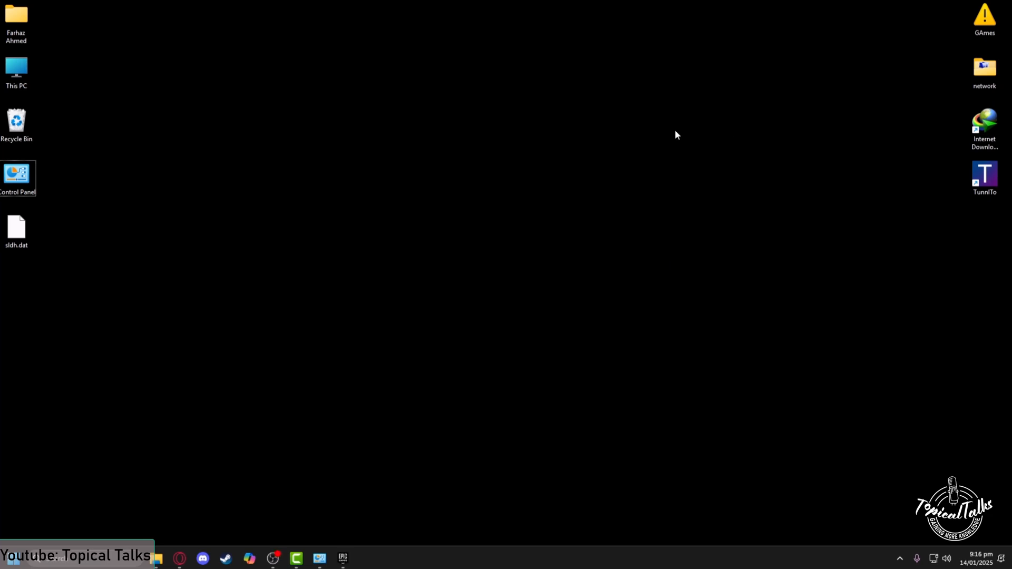
pyautogui.moveTo(134, 522)
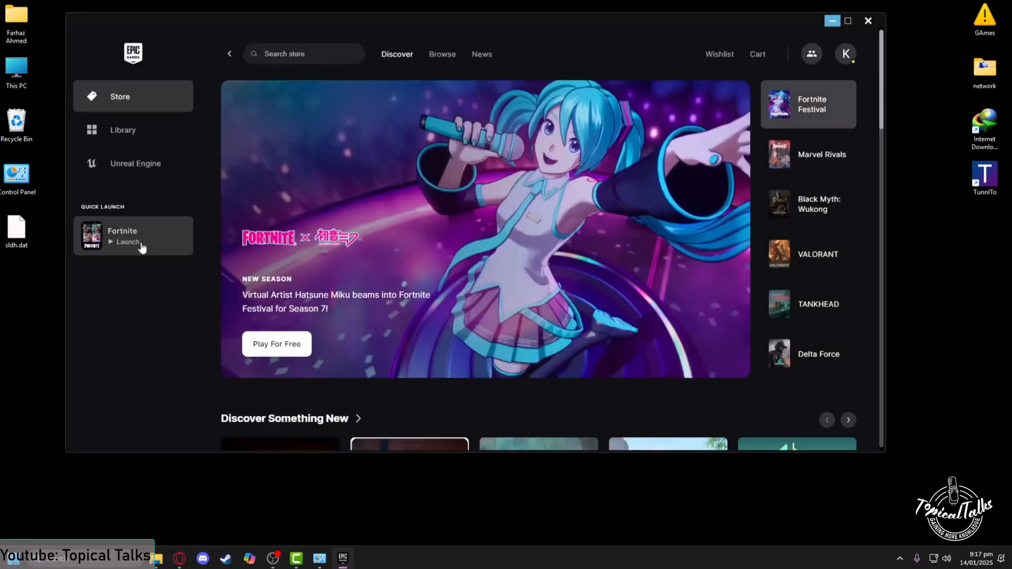
# - Switch the Epic Games Launcher to the game Library
pyautogui.click(123, 129)
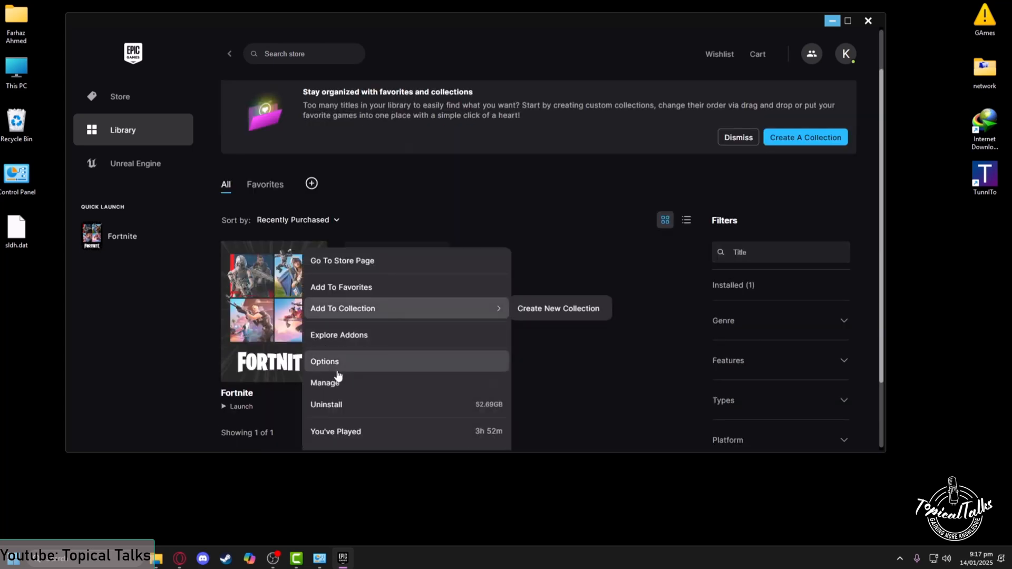
# - Start verifying Fortnite's files from its Manage options in the Library
pyautogui.click(324, 361)
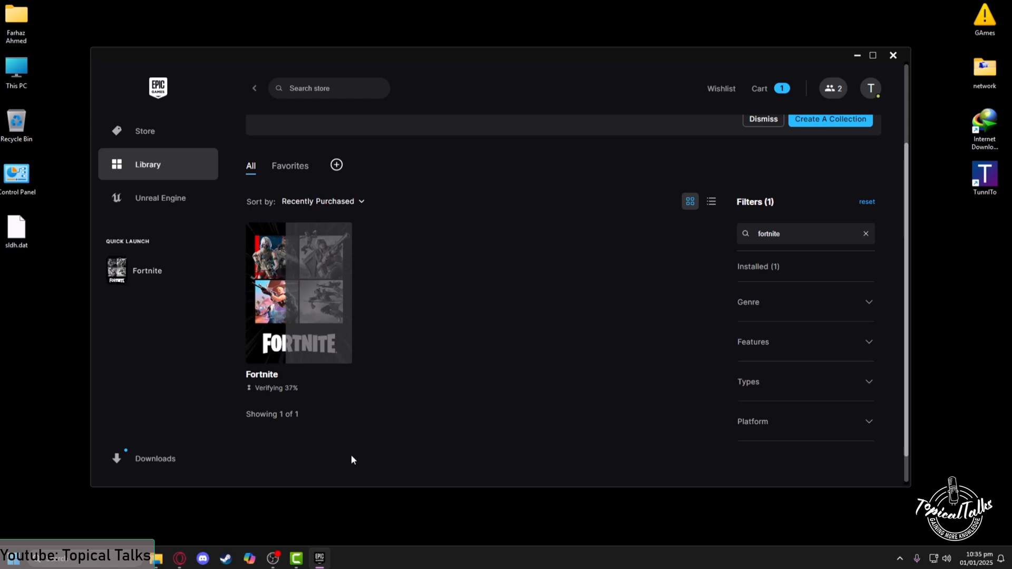
pyautogui.moveTo(313, 457)
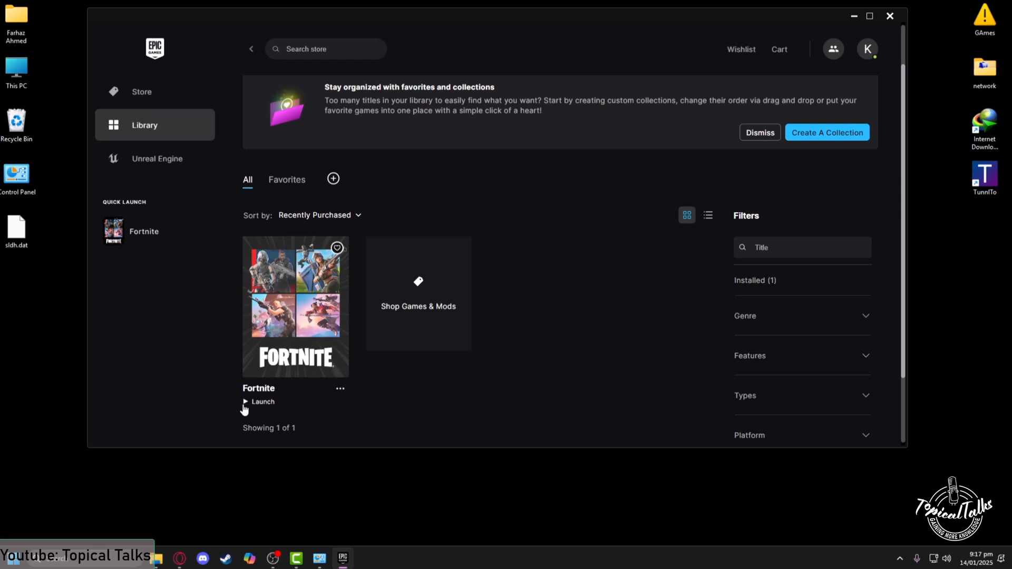
# - Launch Fortnite from the Library and select Creative mode in the lobby
pyautogui.click(257, 401)
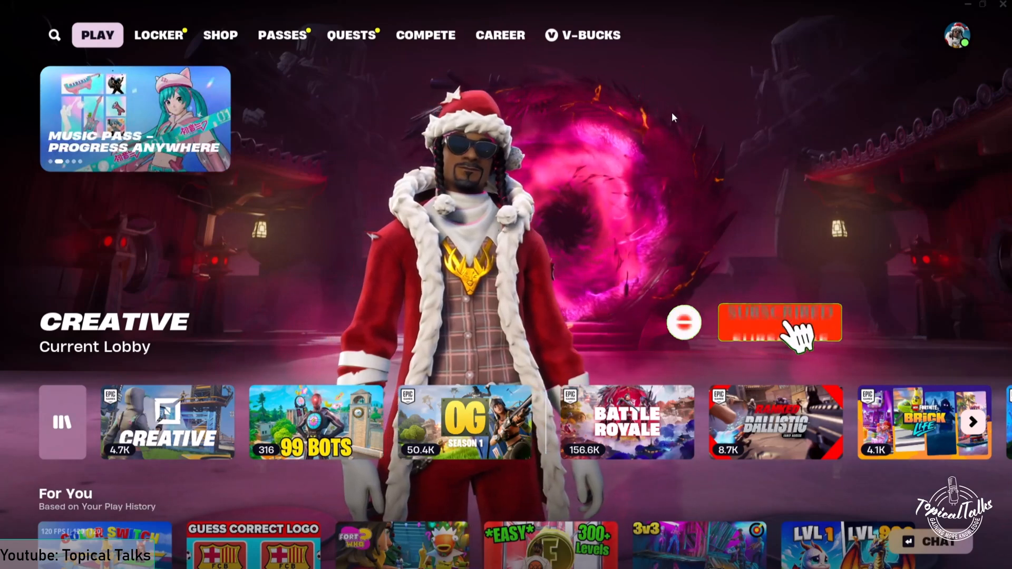
pyautogui.click(778, 328)
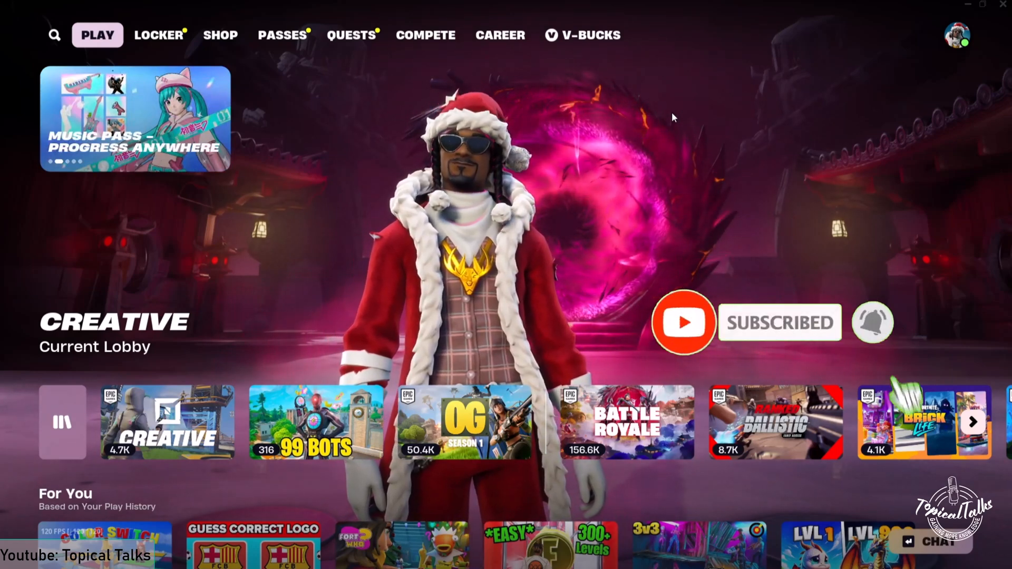